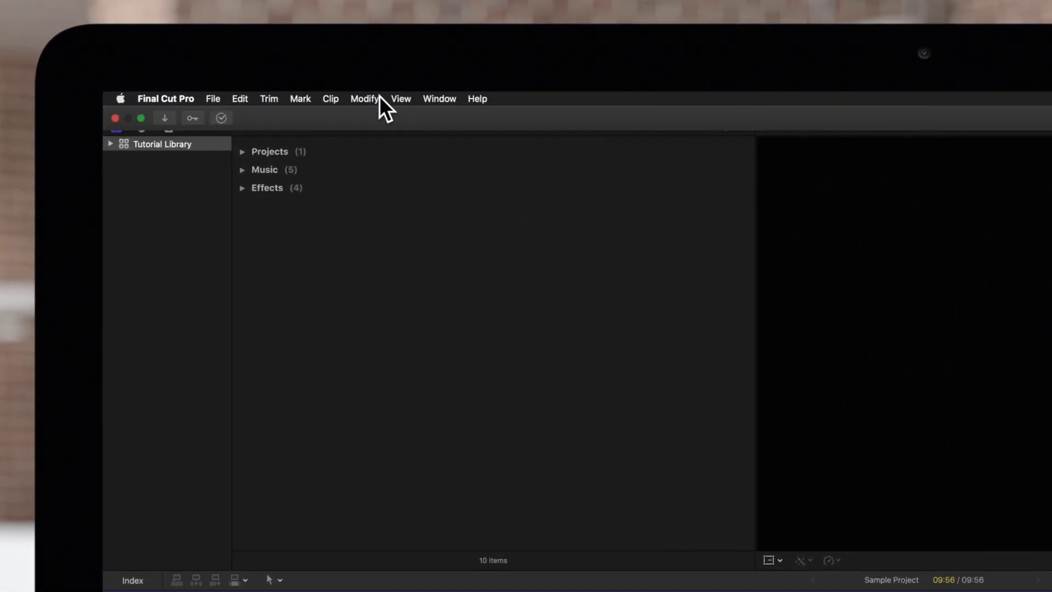
# Step: Confirm the Edit menu offers Add Channel EQ as the default audio effect, then dismiss it
pyautogui.click(239, 98)
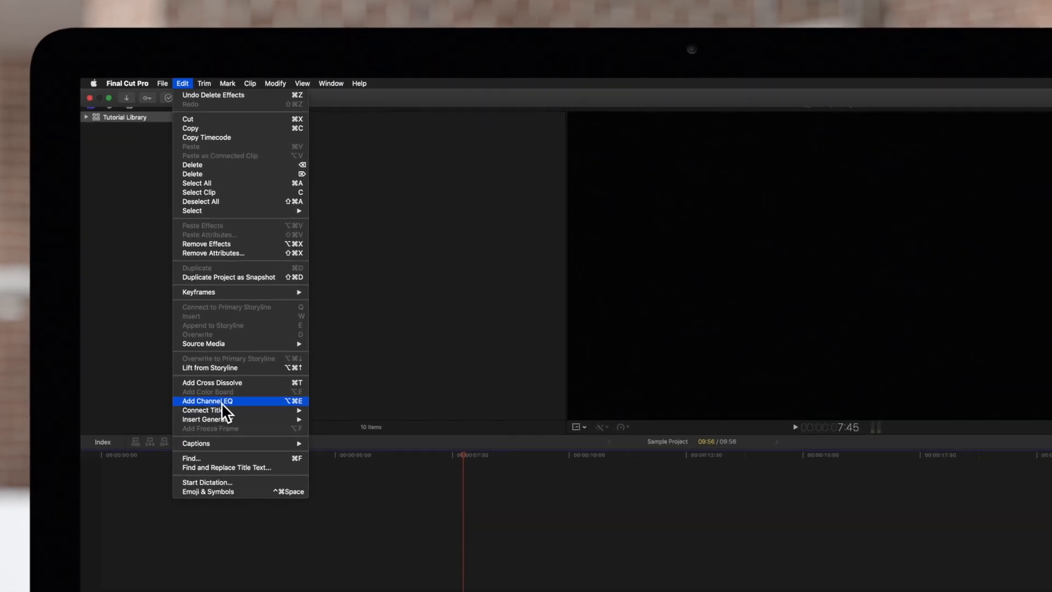
pyautogui.click(208, 402)
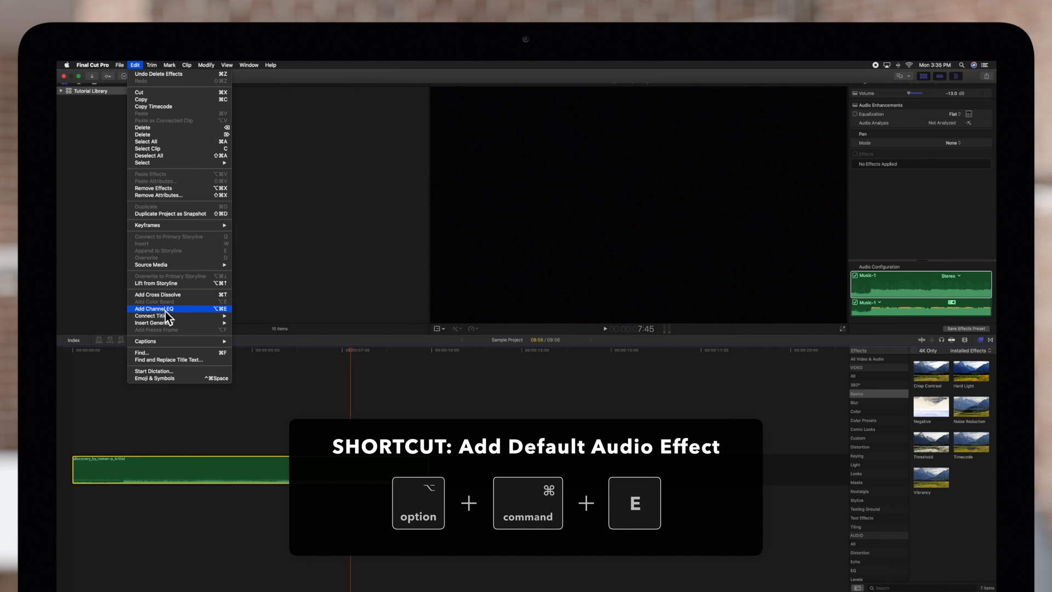
pyautogui.click(155, 309)
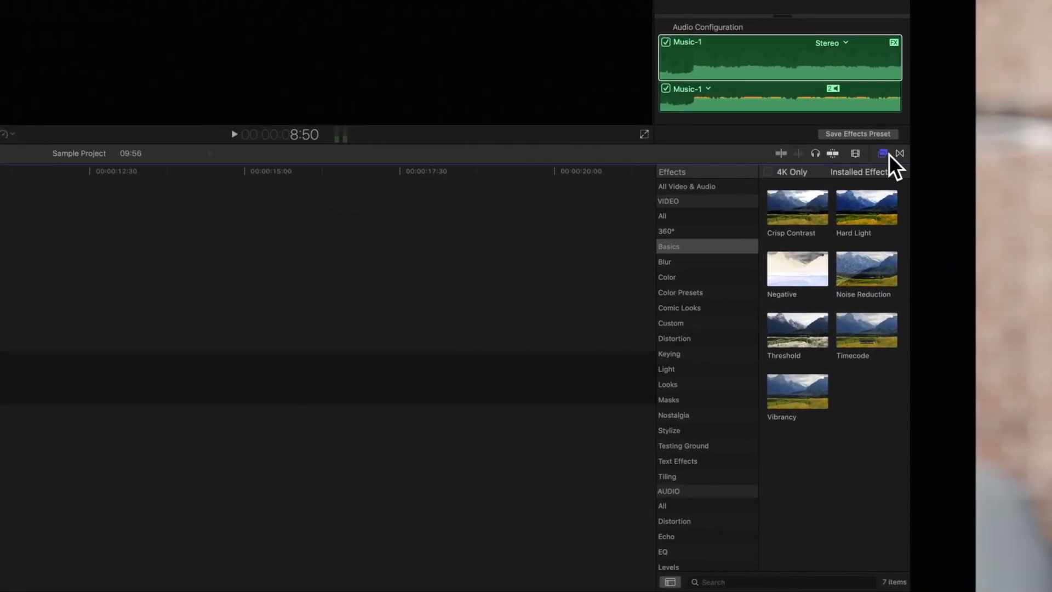
# Step: Show the audio Distortion category listing Car Radio and Telephone in the effects browser
pyautogui.click(884, 154)
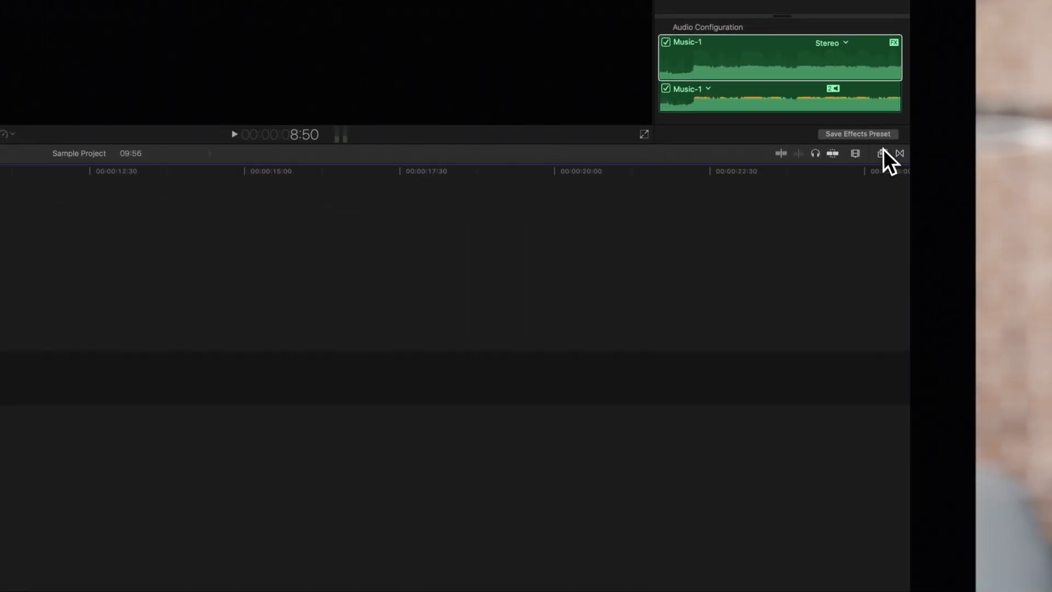
pyautogui.click(880, 154)
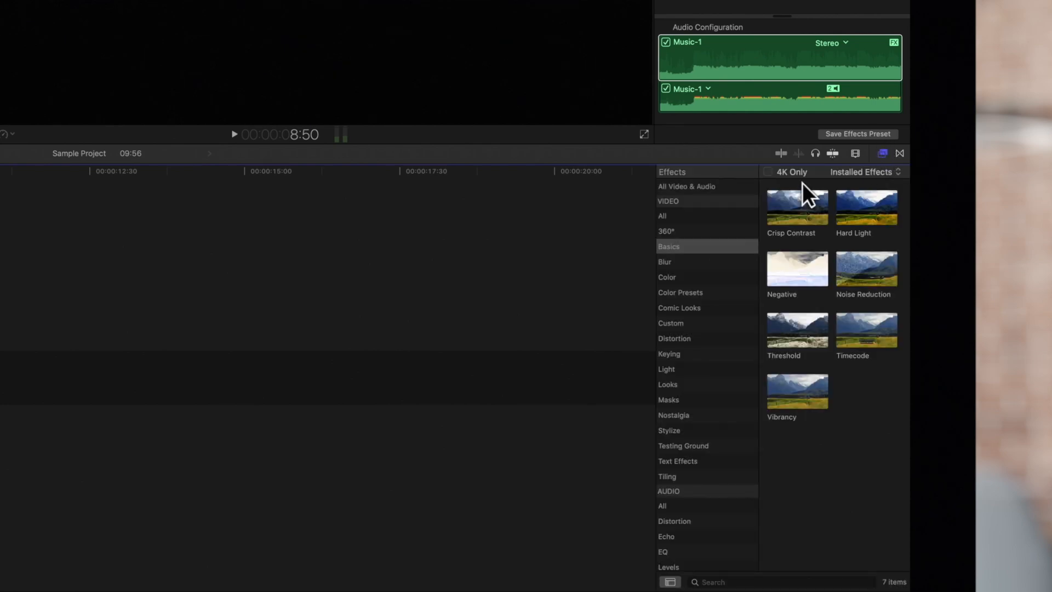
pyautogui.scroll(-3)
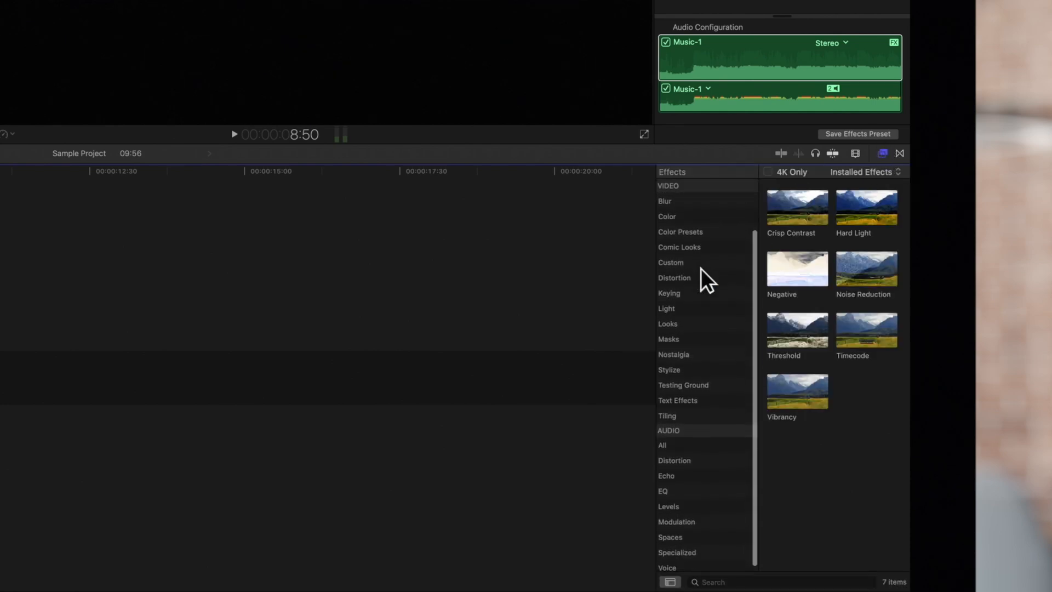
pyautogui.click(674, 459)
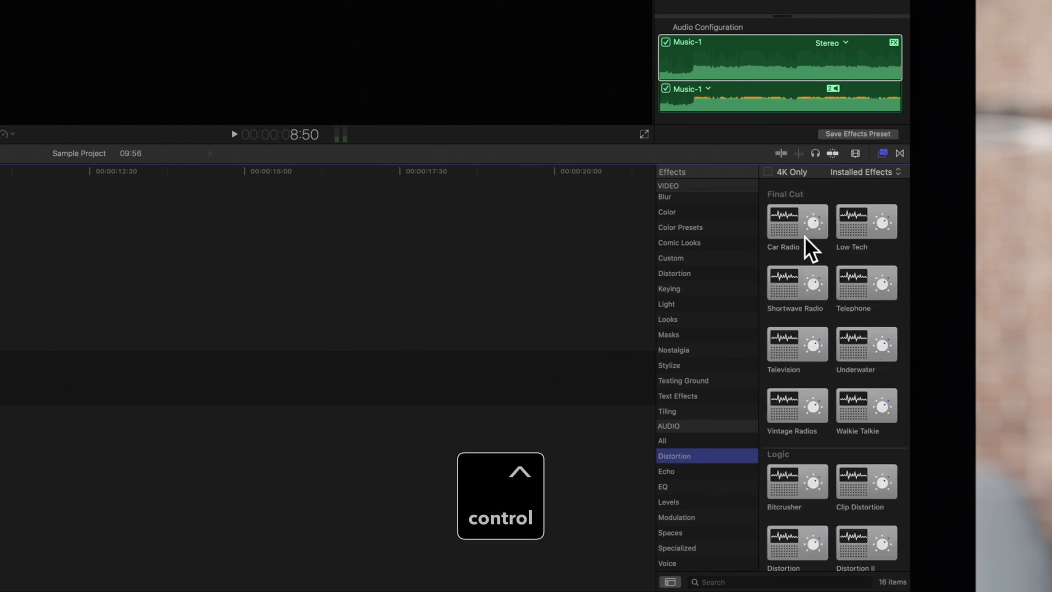
# Step: Make Car Radio the default audio effect via its contextual menu
pyautogui.rightClick(797, 221)
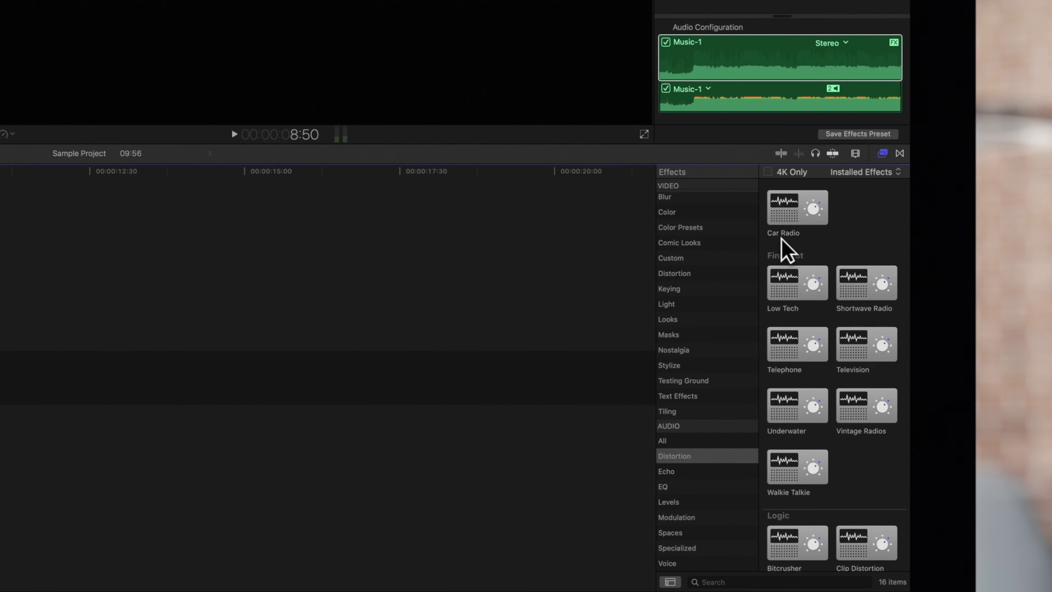
pyautogui.click(211, 94)
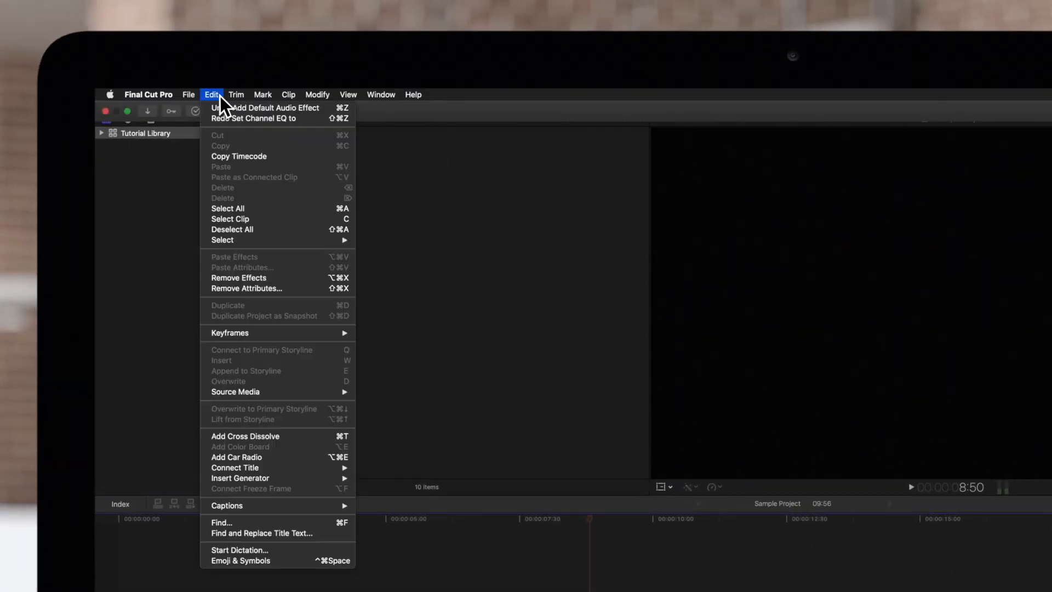
pyautogui.moveTo(268, 458)
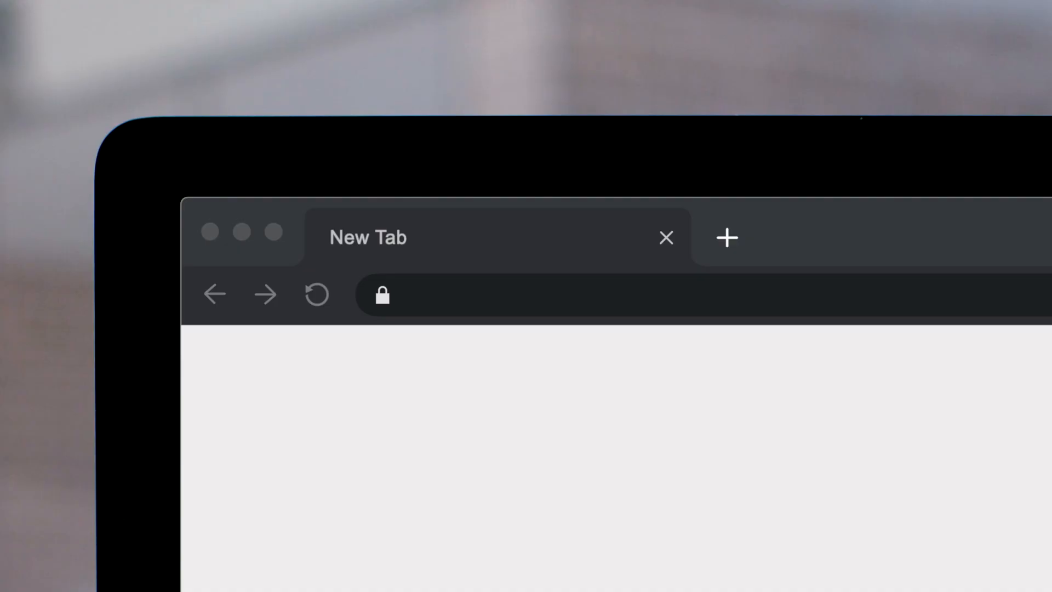
# Step: Visit pixelfilmstudios.com and browse down its catalogue of Final Cut Pro X plugins
pyautogui.write('pixelfilmstudios.co')
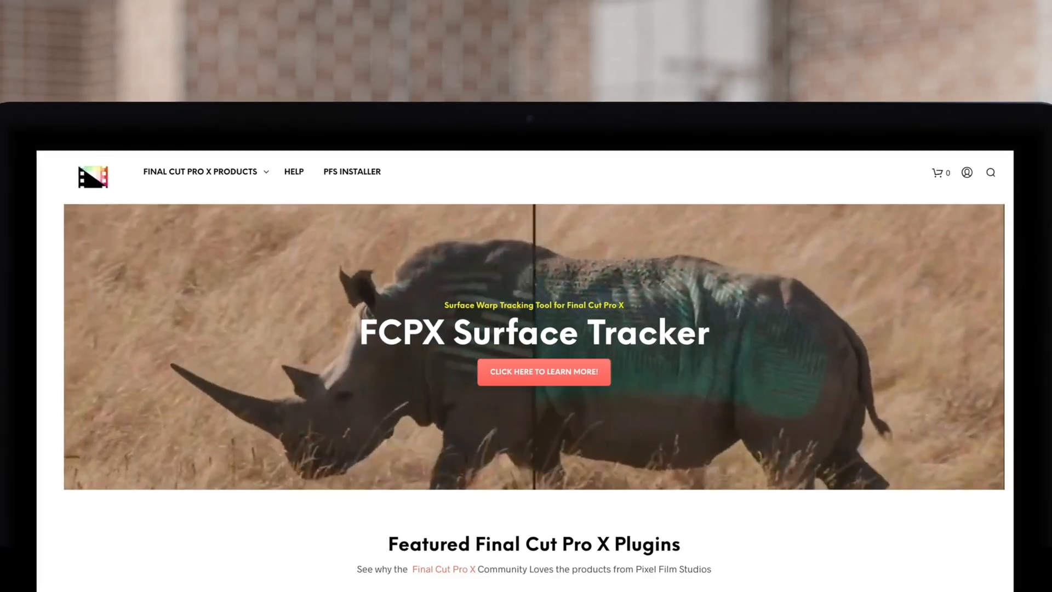
pyautogui.scroll(-3)
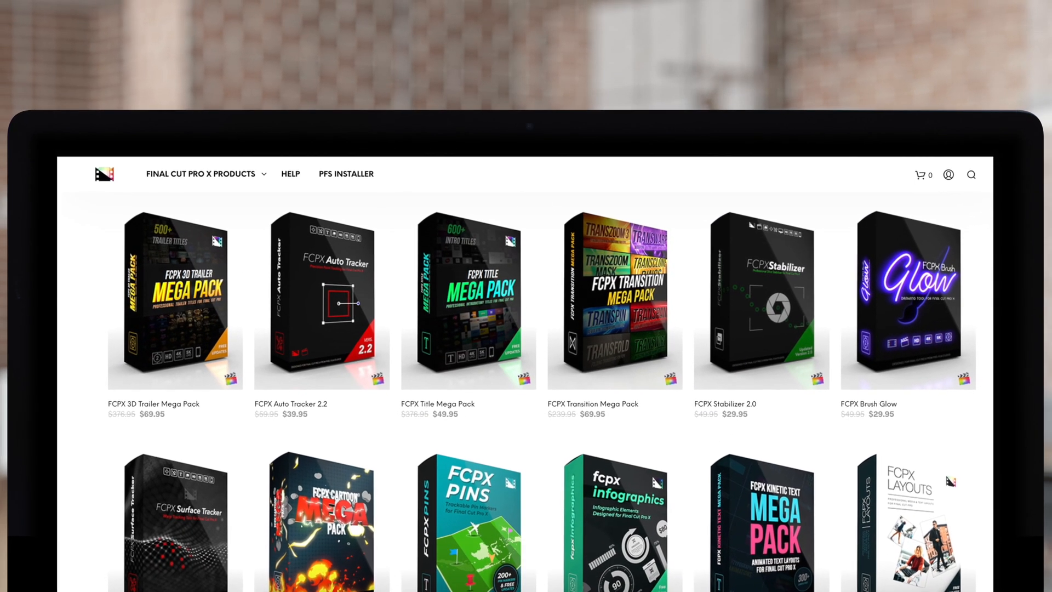
pyautogui.scroll(-3)
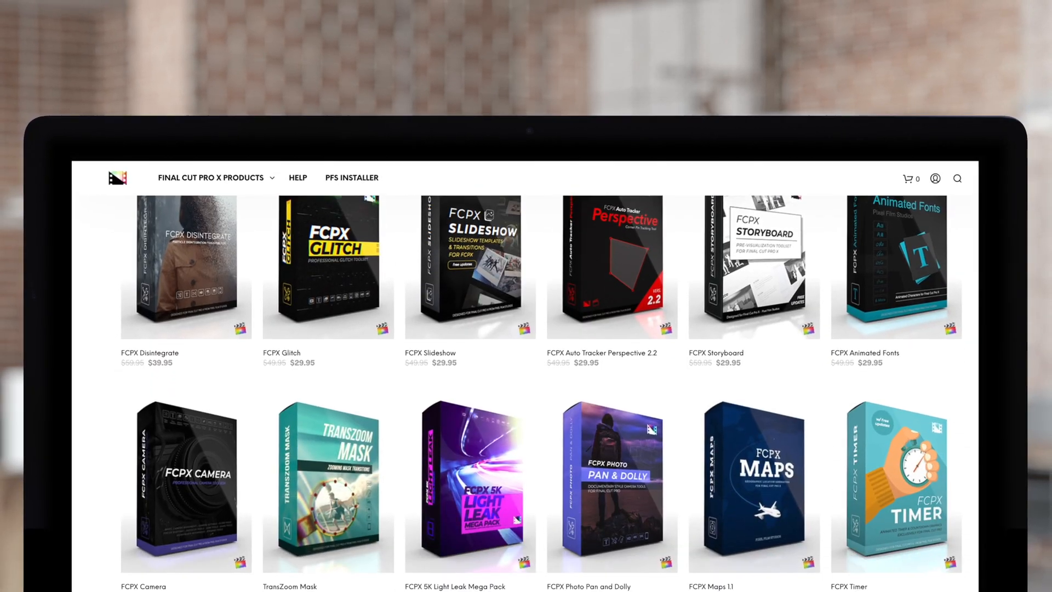
pyautogui.scroll(-3)
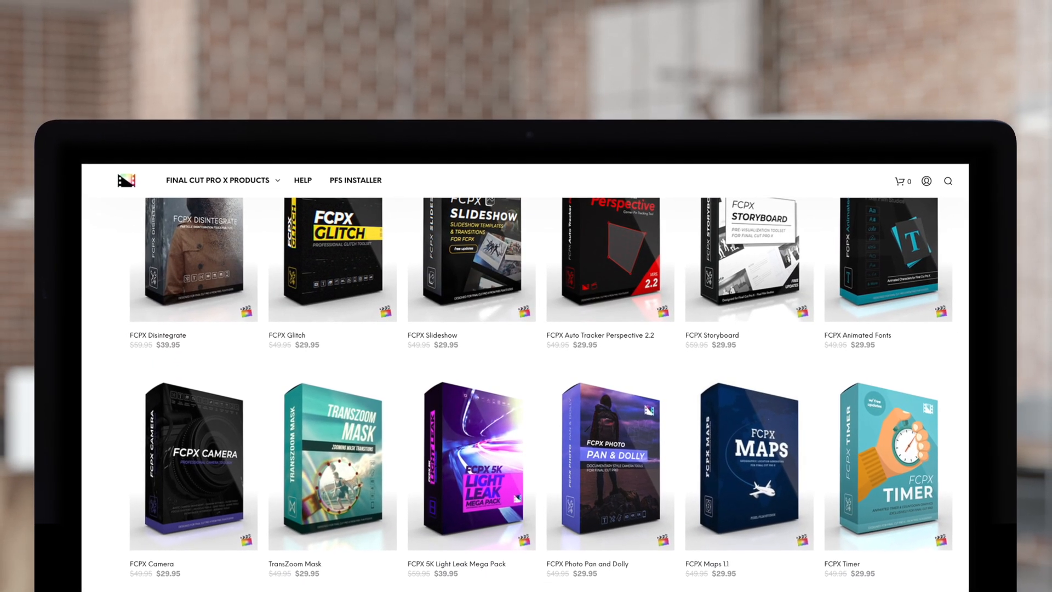